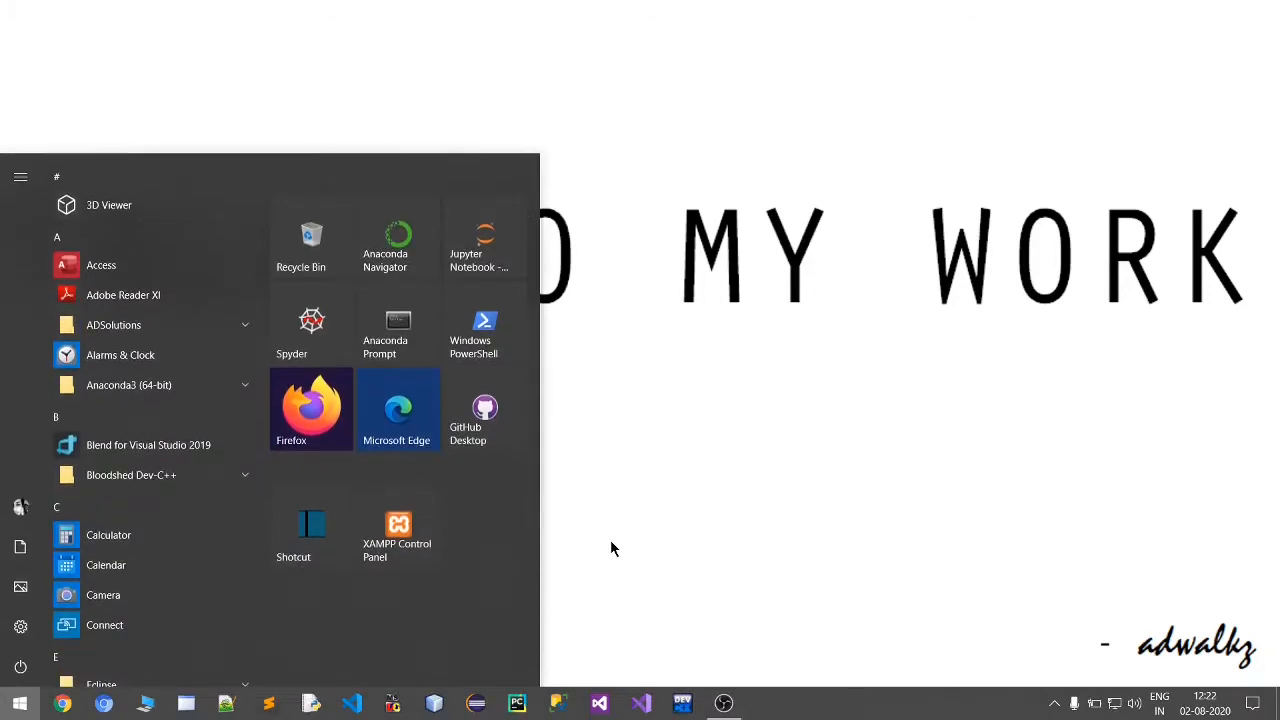
# - Search for Control Panel and go to its Programs category
pyautogui.write('conto')
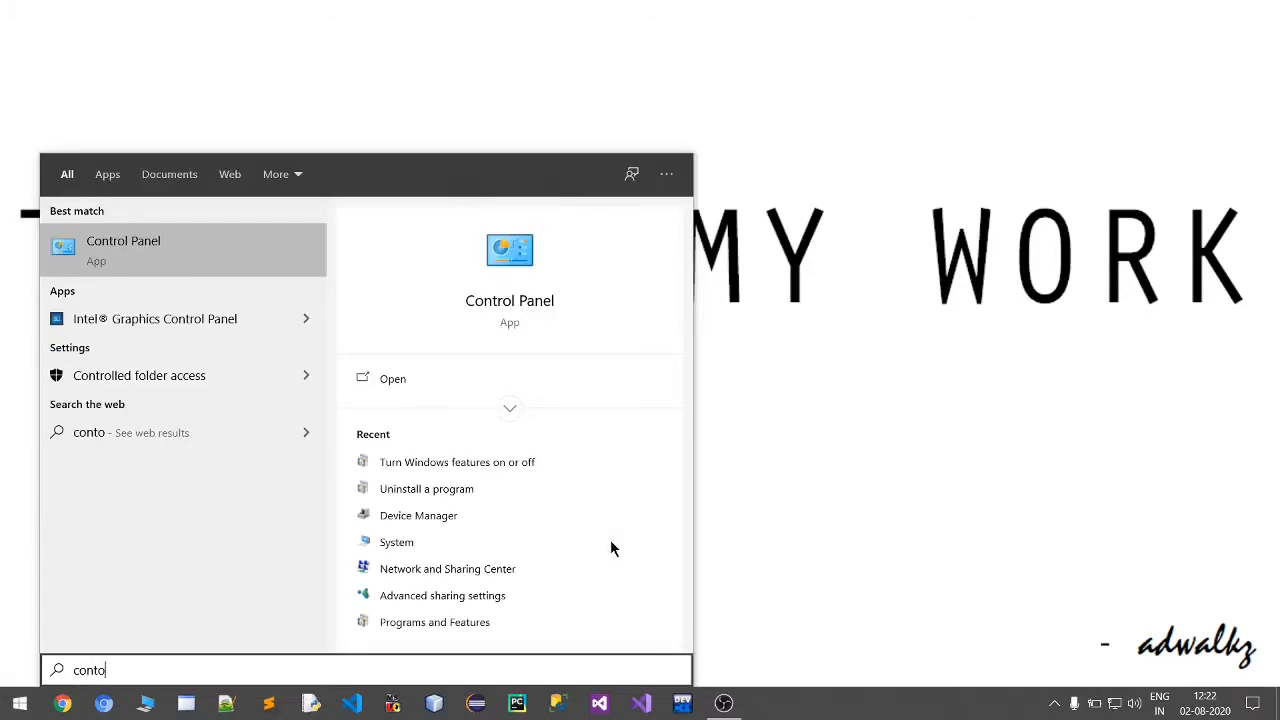
pyautogui.write('l')
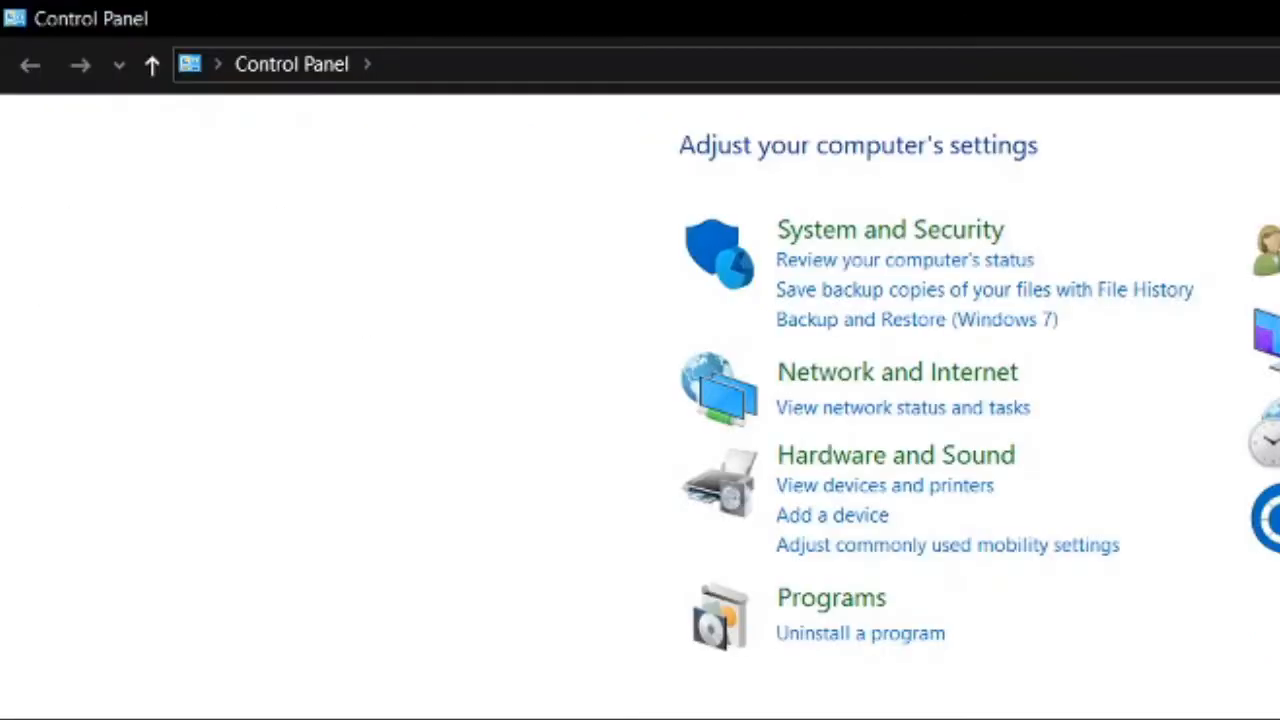
pyautogui.click(831, 597)
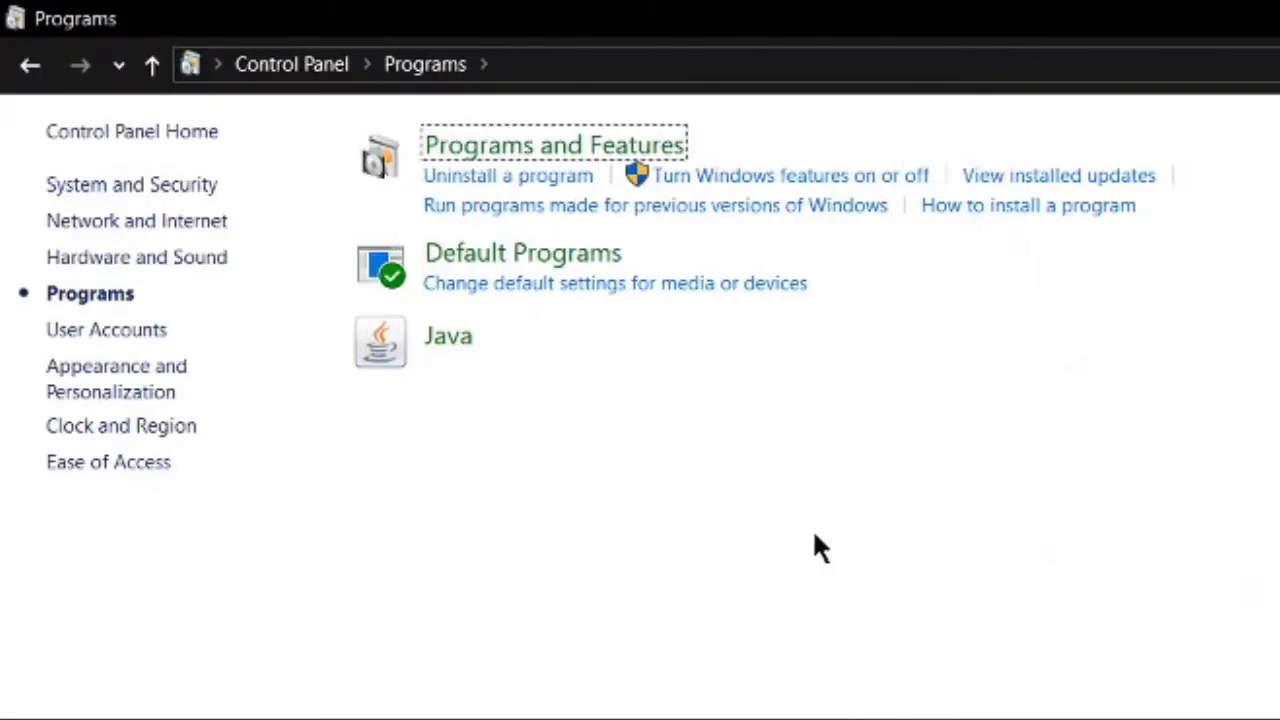
pyautogui.moveTo(795, 193)
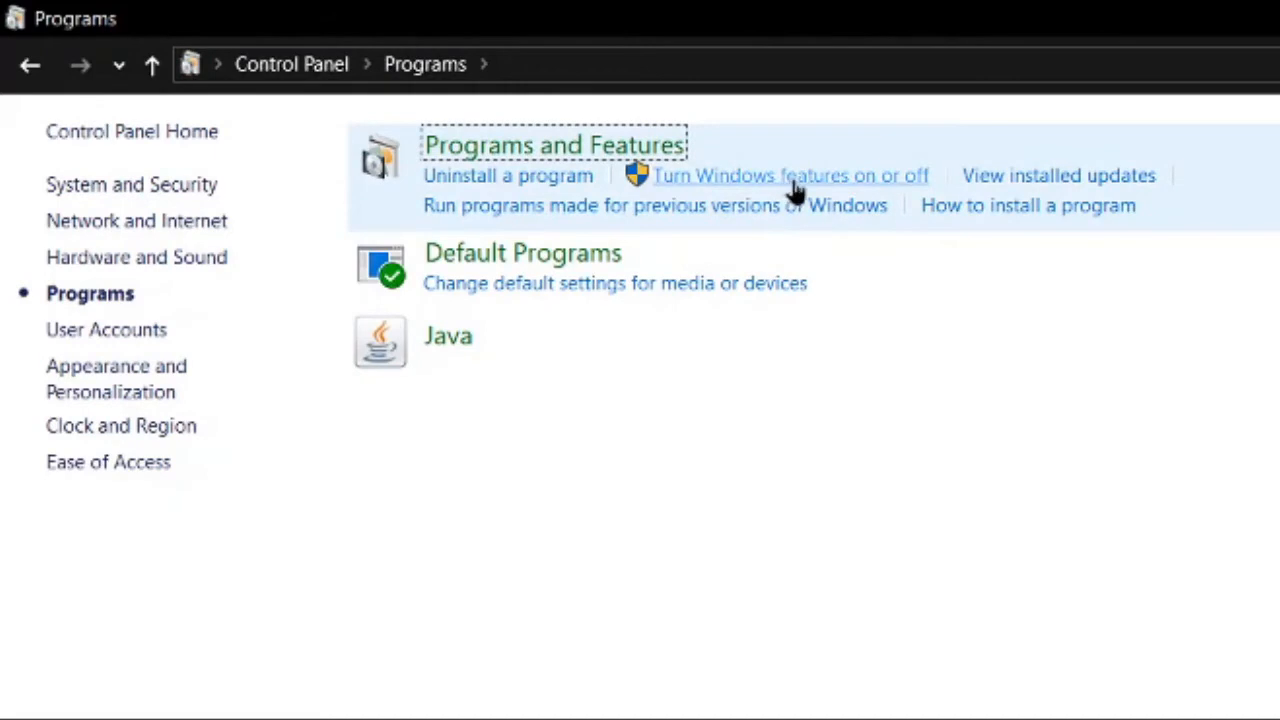
# - Enable Internet Information Services in Windows Features and confirm the completed changes
pyautogui.click(789, 175)
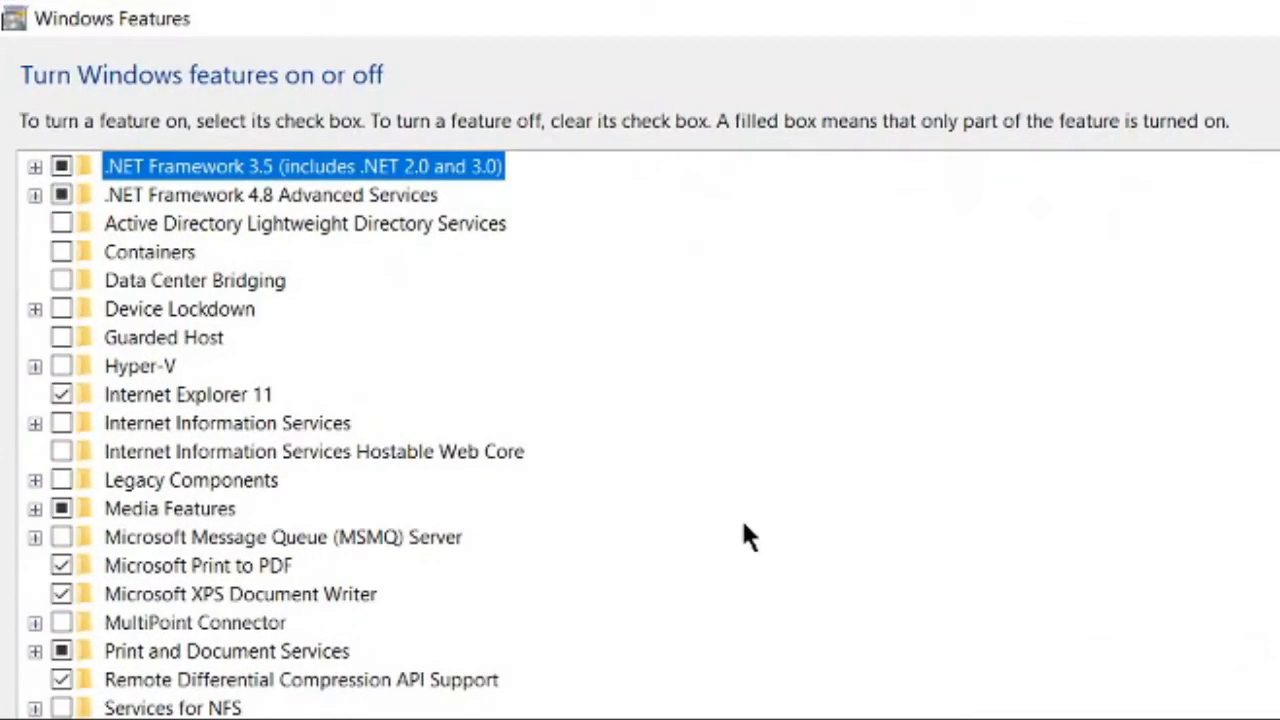
pyautogui.moveTo(620, 505)
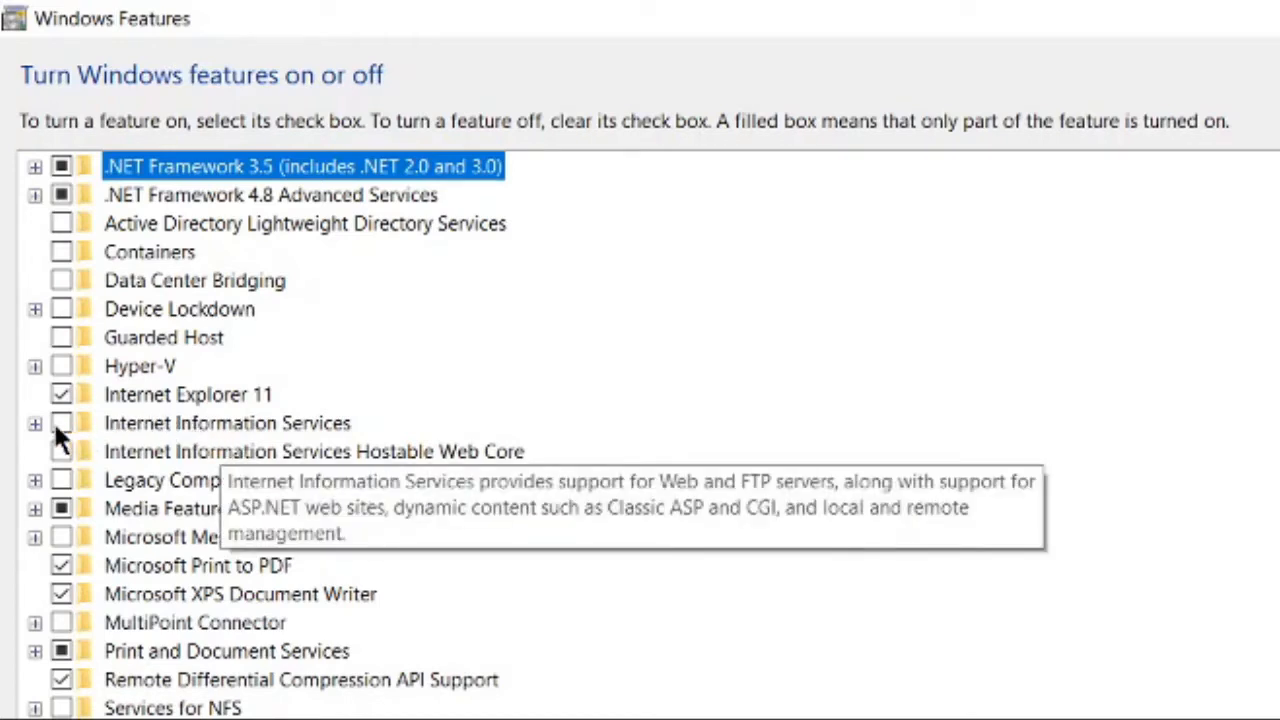
pyautogui.click(227, 422)
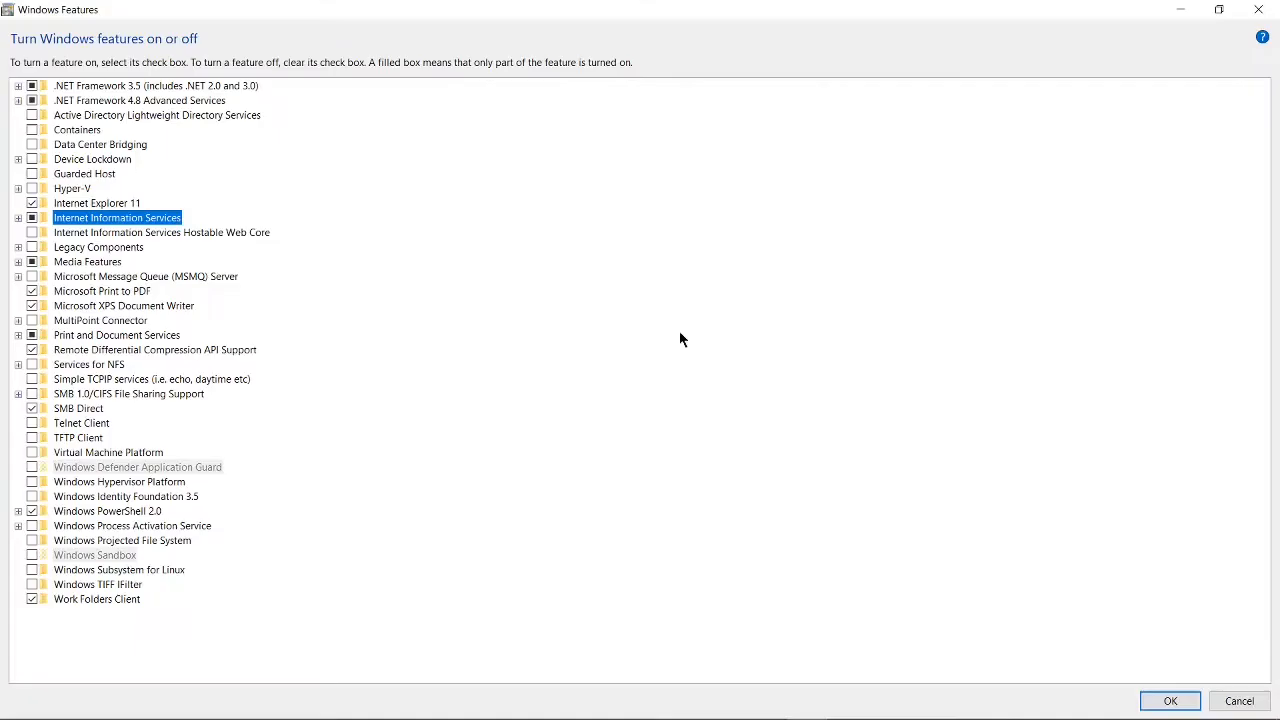
pyautogui.click(1168, 700)
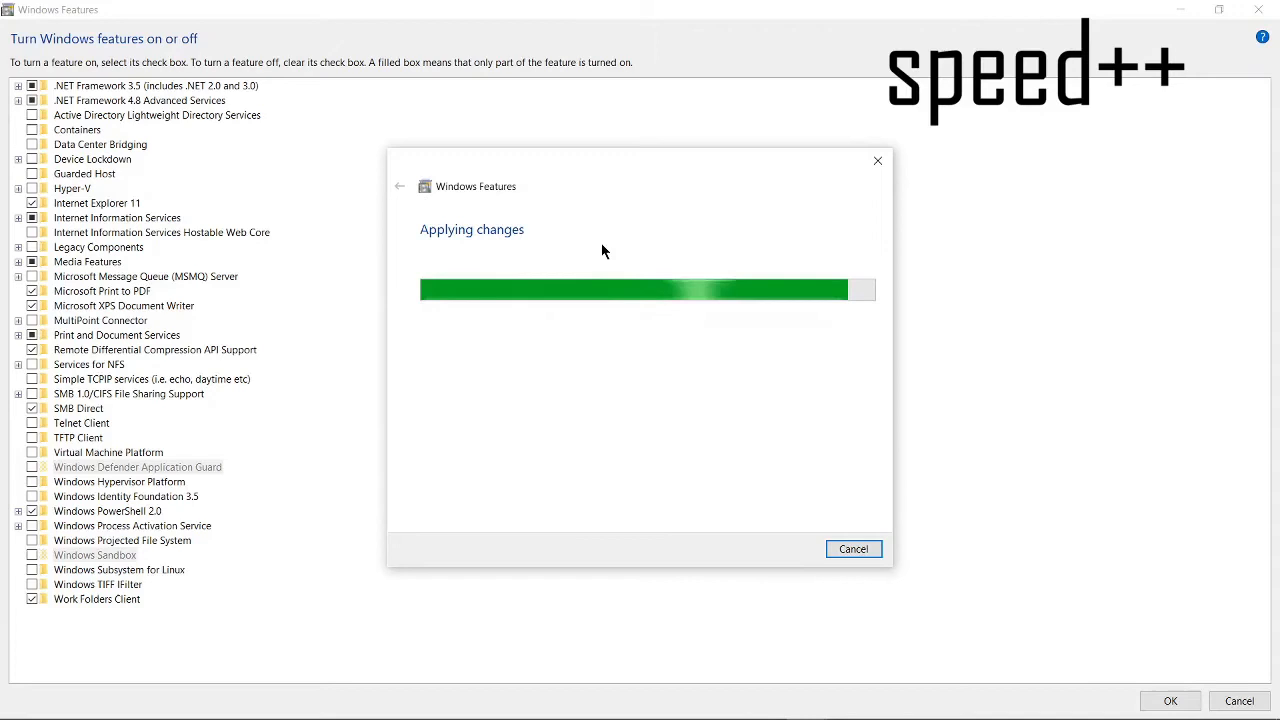
pyautogui.moveTo(686, 461)
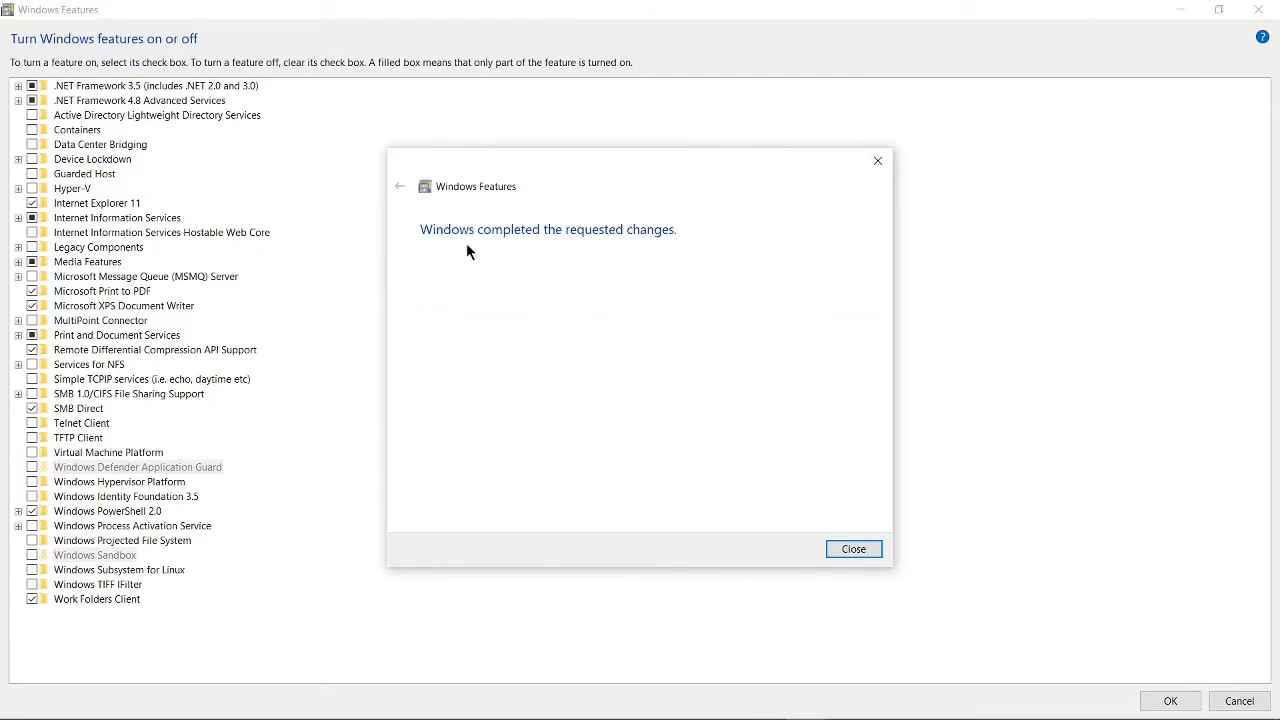
pyautogui.moveTo(707, 276)
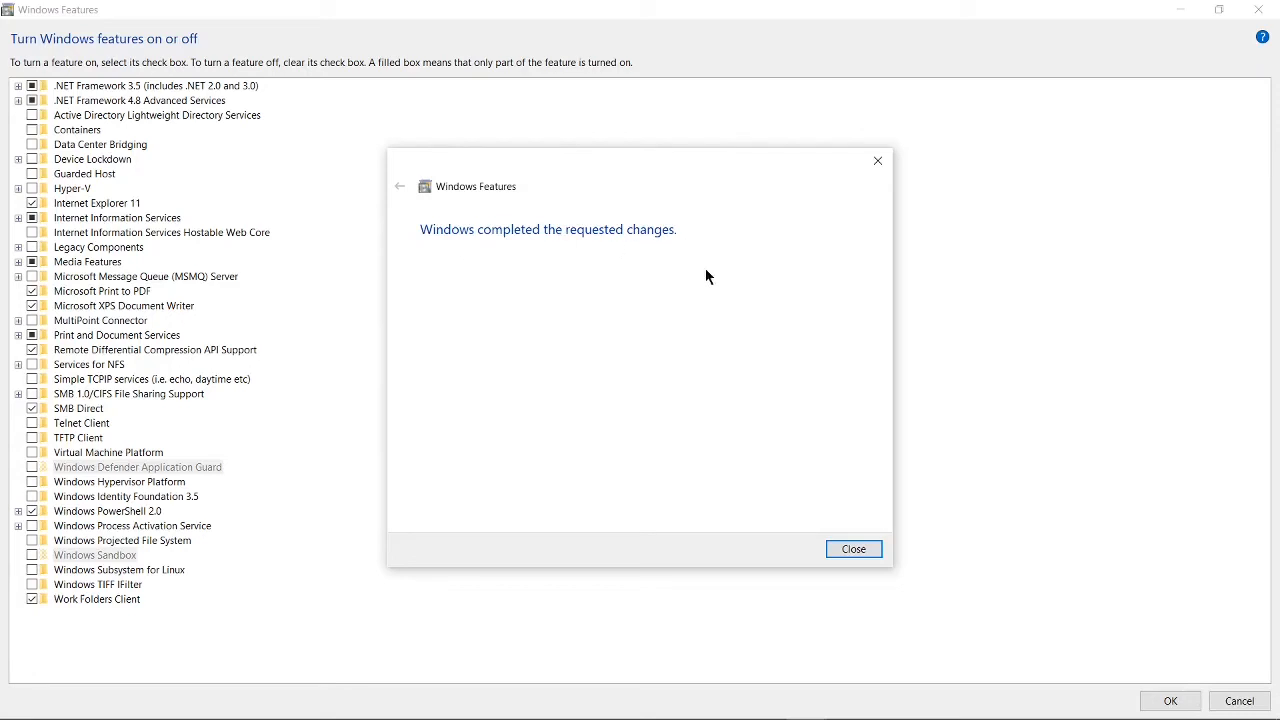
pyautogui.click(853, 548)
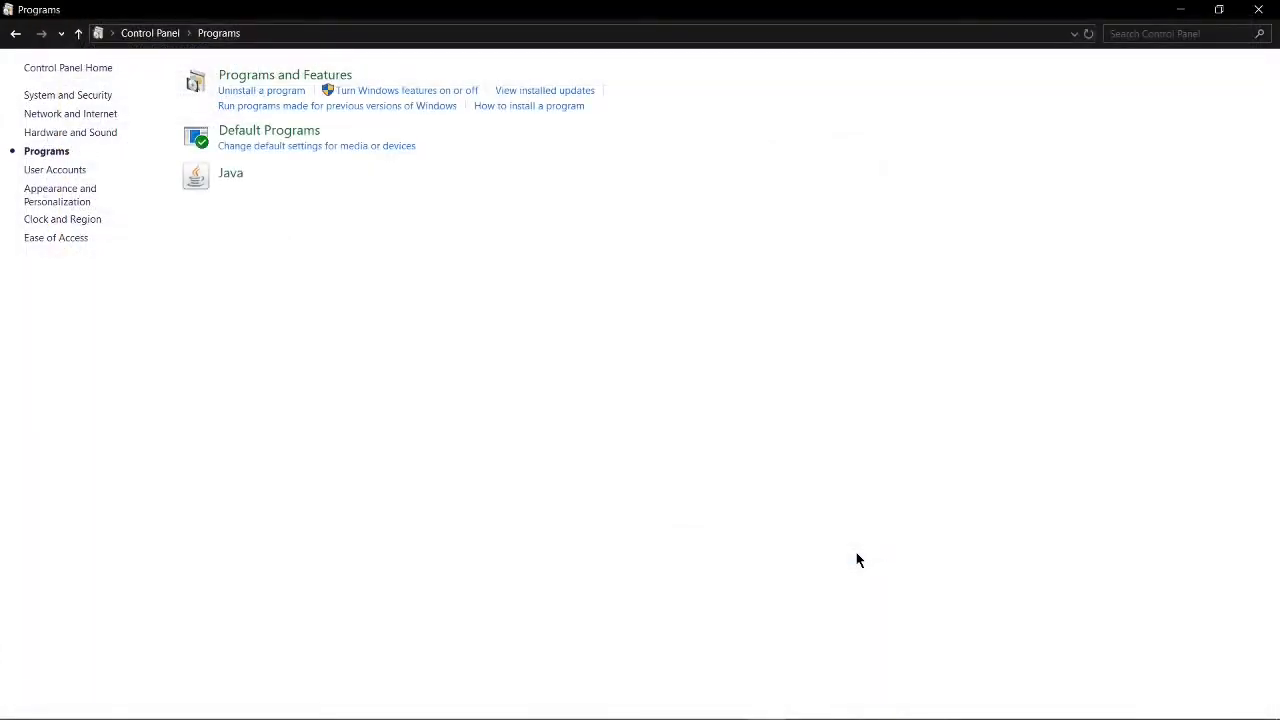
pyautogui.moveTo(1270, 18)
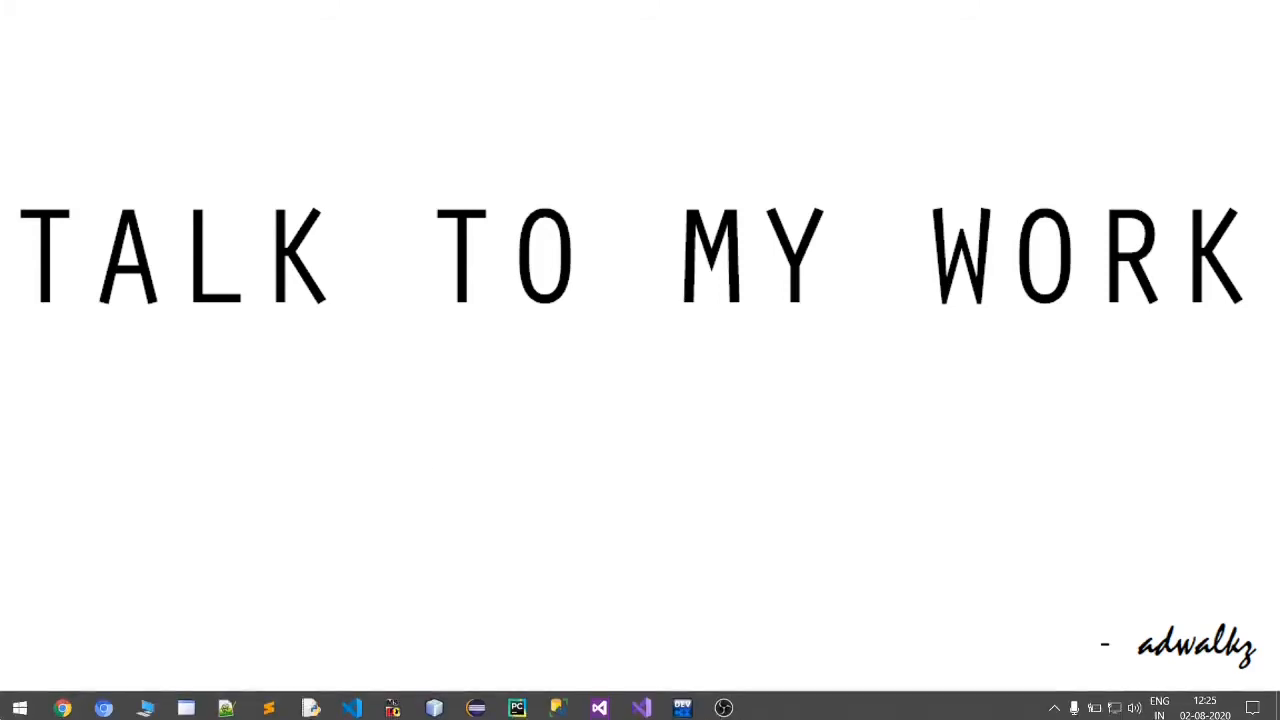
# - Bring up the Start menu after closing Control Panel
pyautogui.click(19, 708)
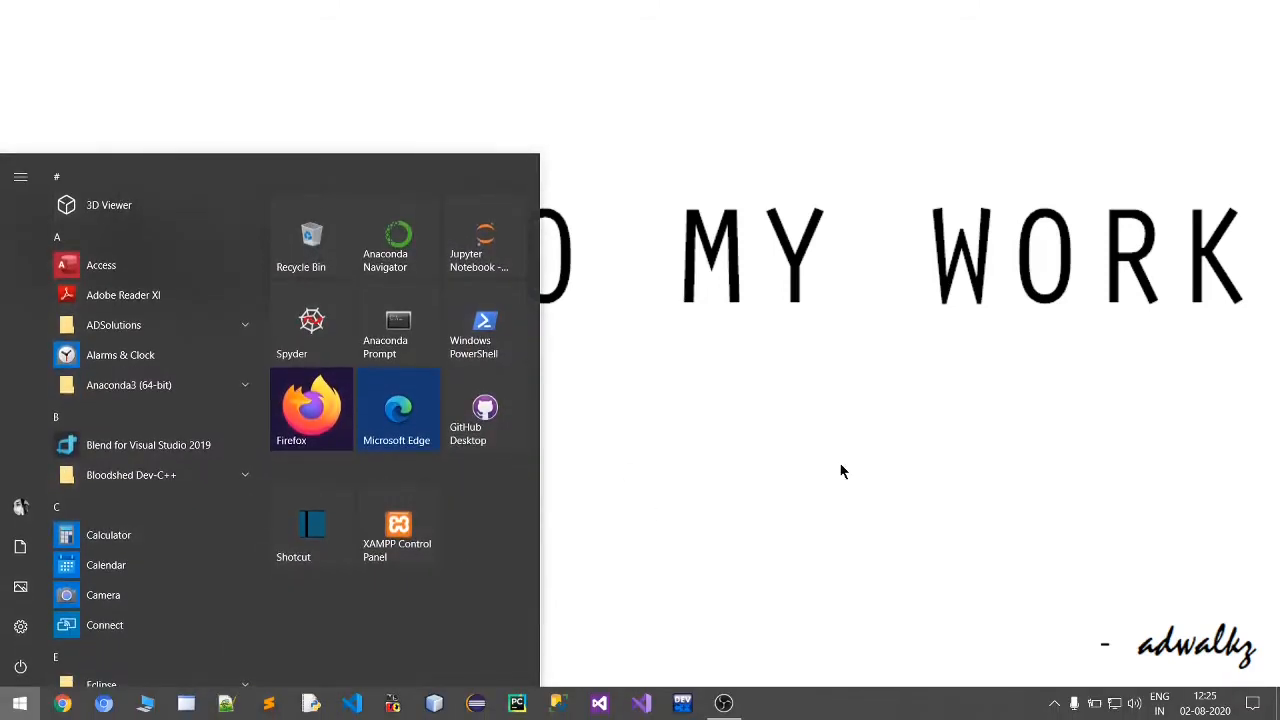
# - Search 'iis' and launch Internet Information Services (IIS) Manager
pyautogui.write('iis')
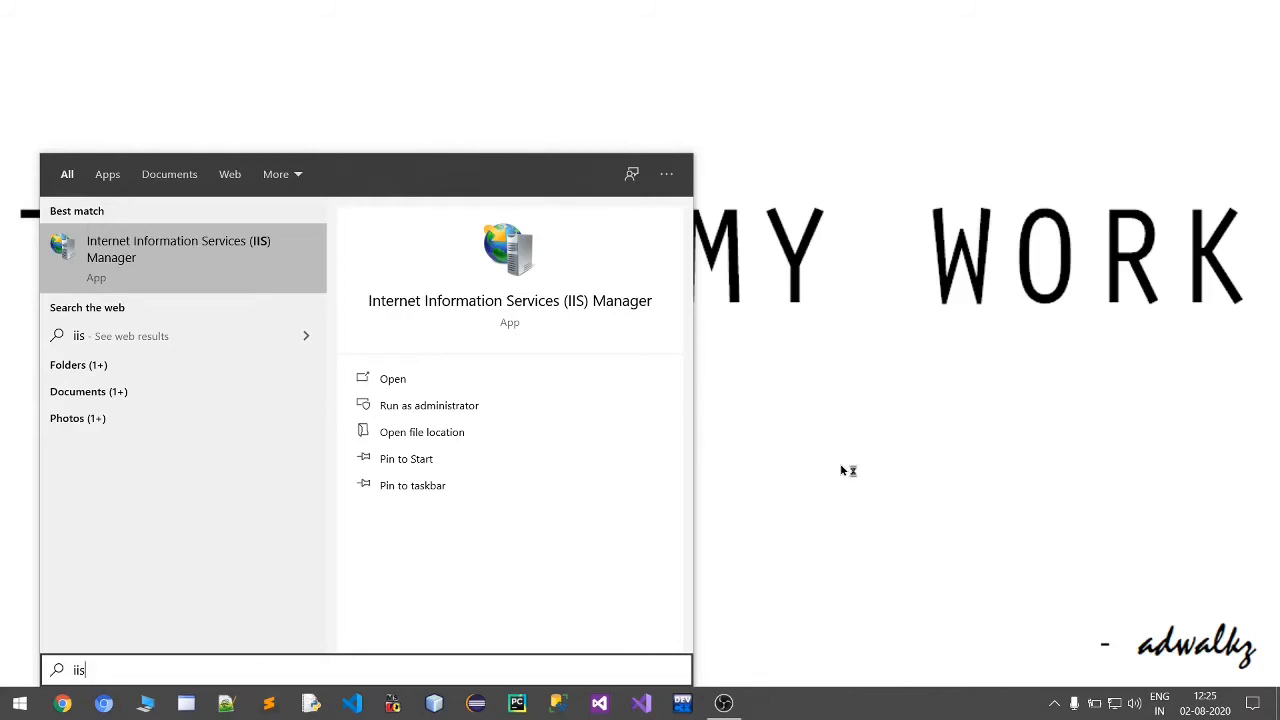
pyautogui.click(392, 378)
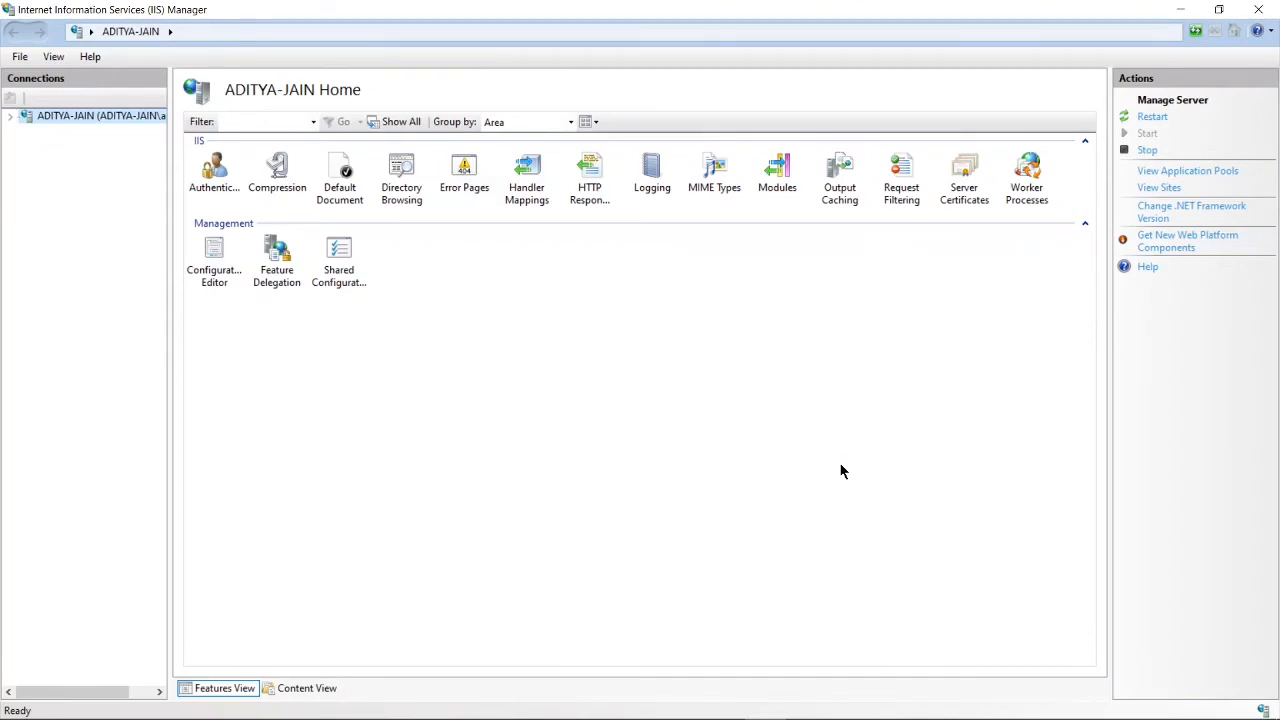
# - Expand the server to view DefaultAppPool, then open Default Web Site under Sites
pyautogui.click(10, 115)
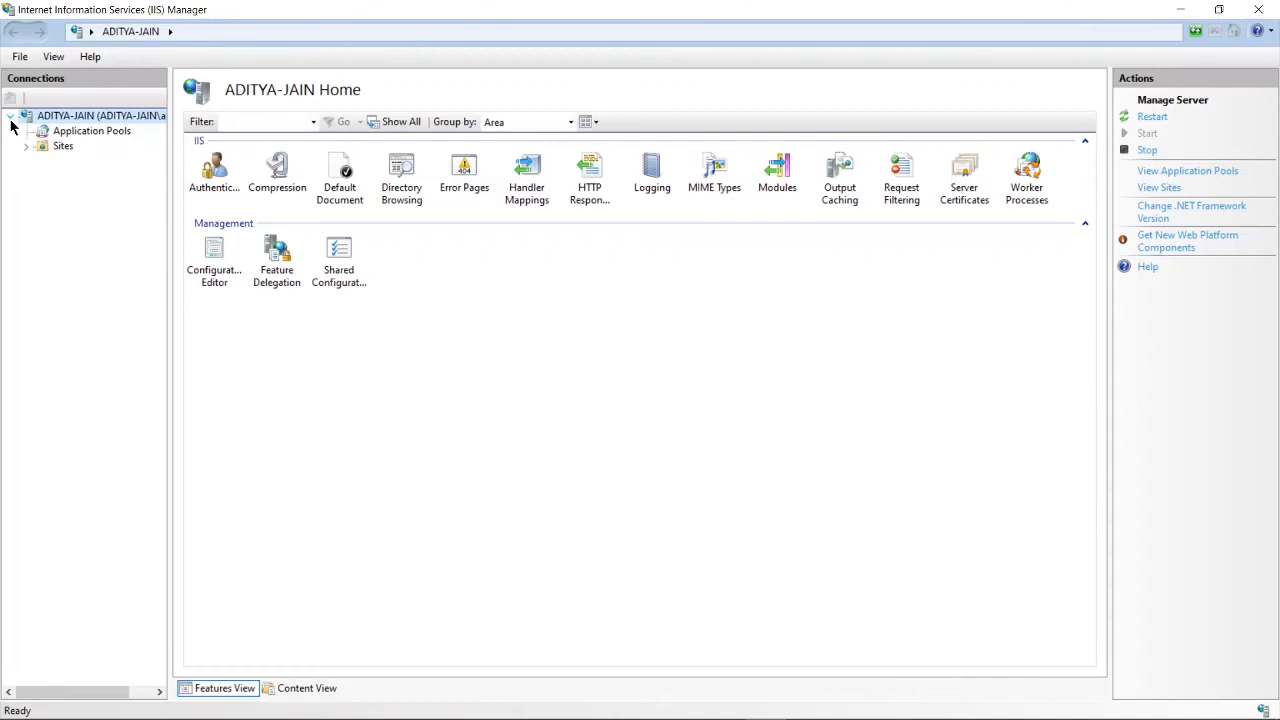
pyautogui.moveTo(92, 131)
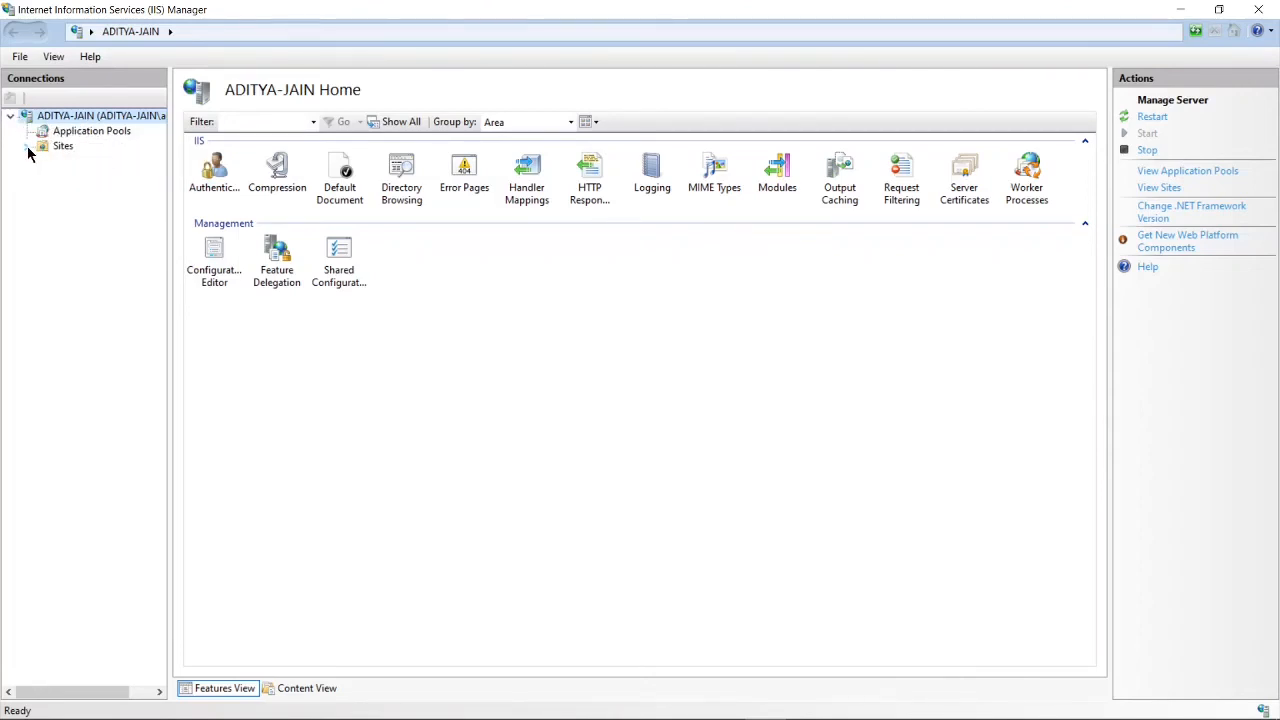
pyautogui.click(91, 130)
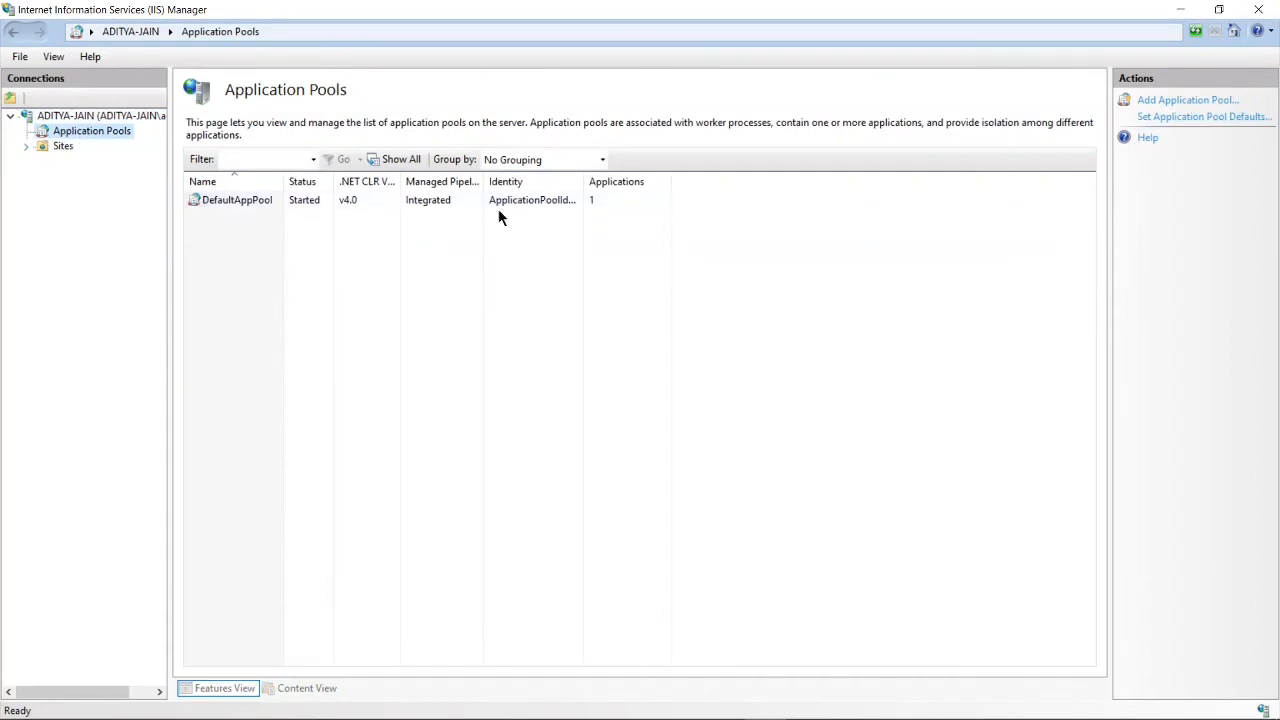
pyautogui.click(237, 199)
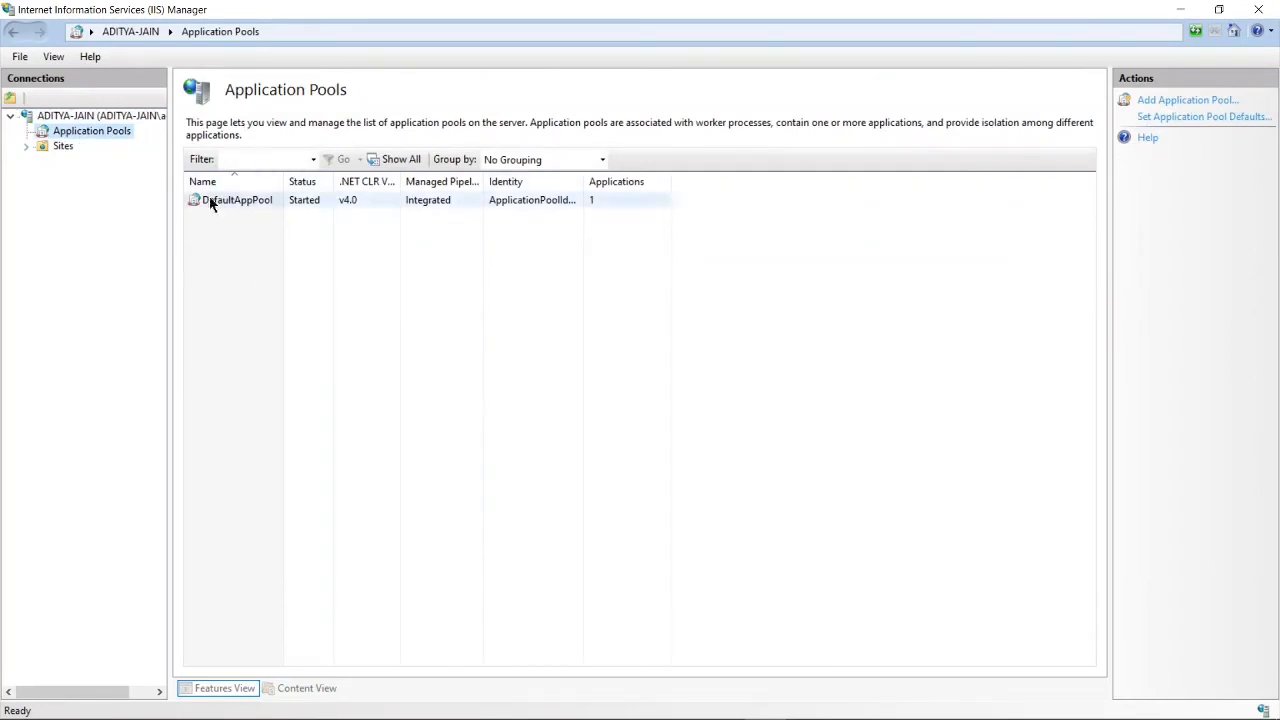
pyautogui.click(26, 145)
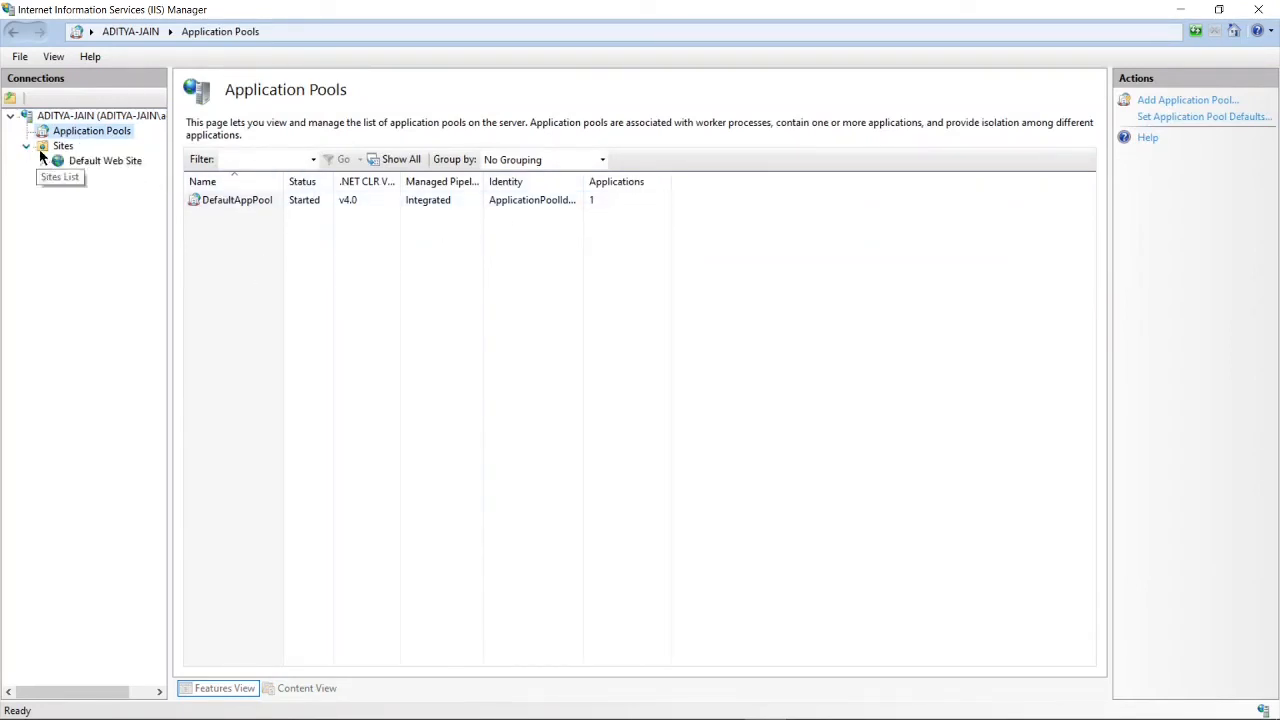
pyautogui.click(105, 160)
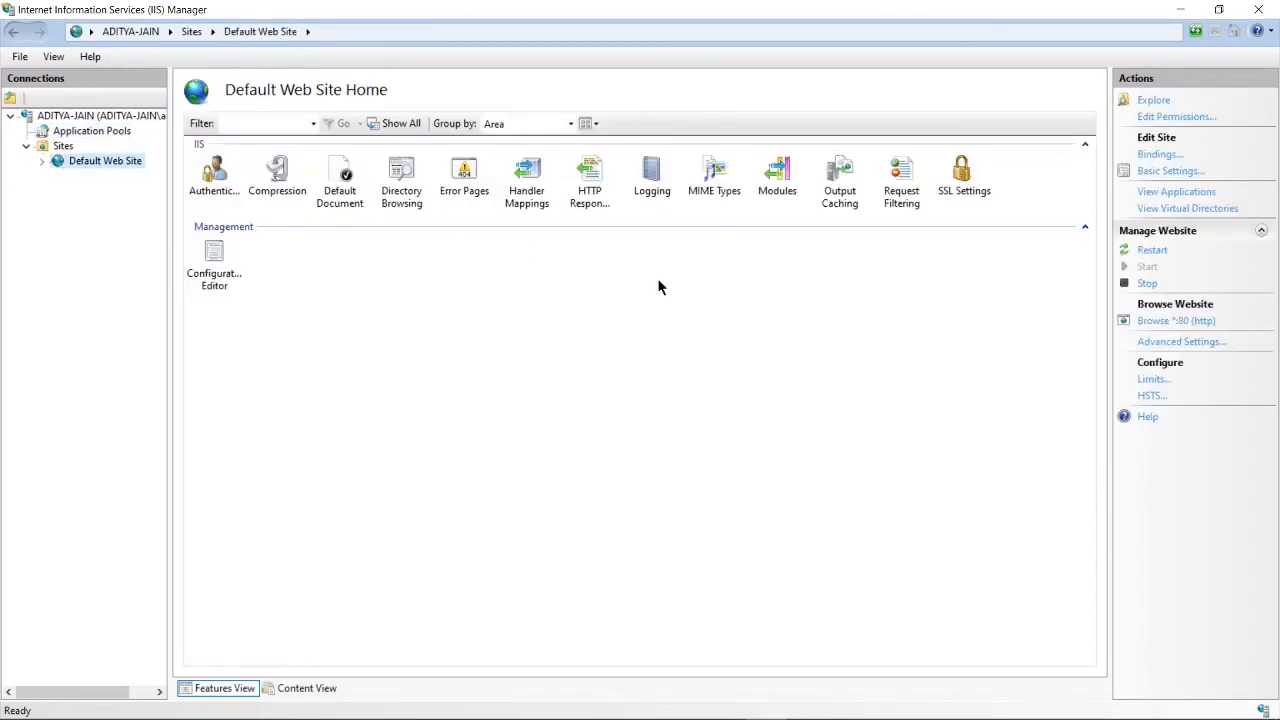
pyautogui.moveTo(903, 370)
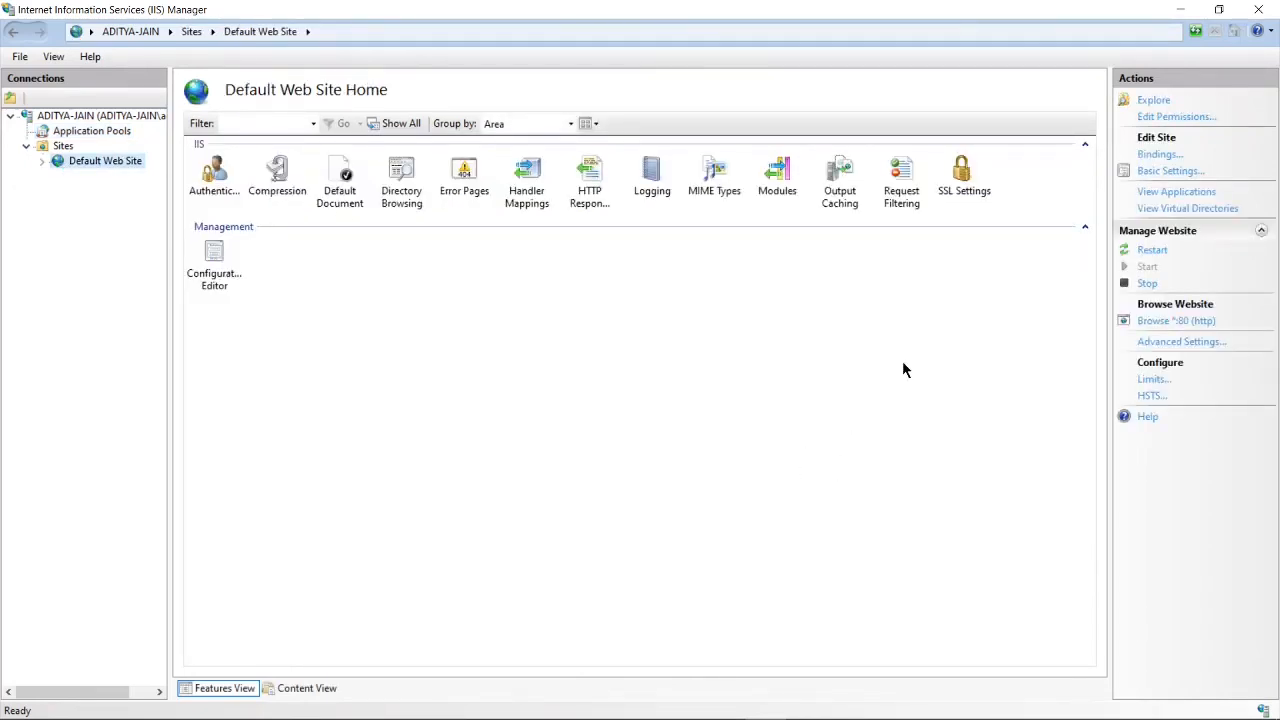
pyautogui.moveTo(570, 371)
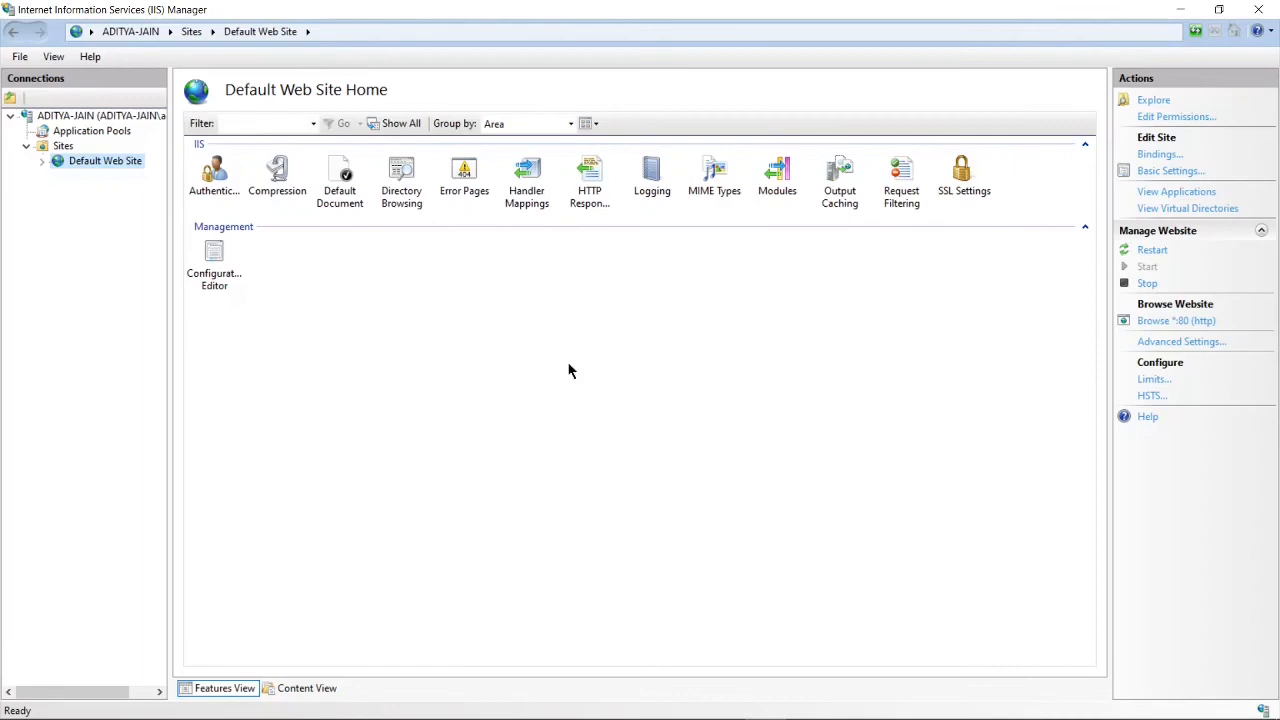
pyautogui.moveTo(667, 389)
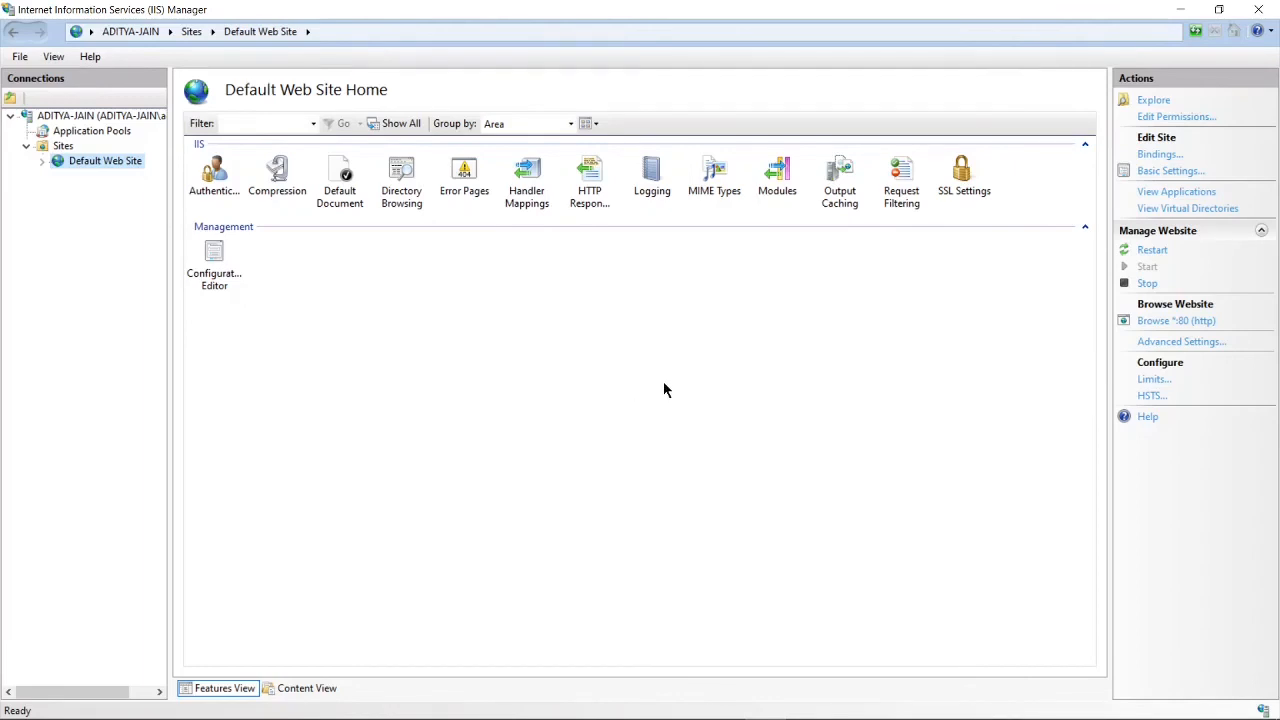